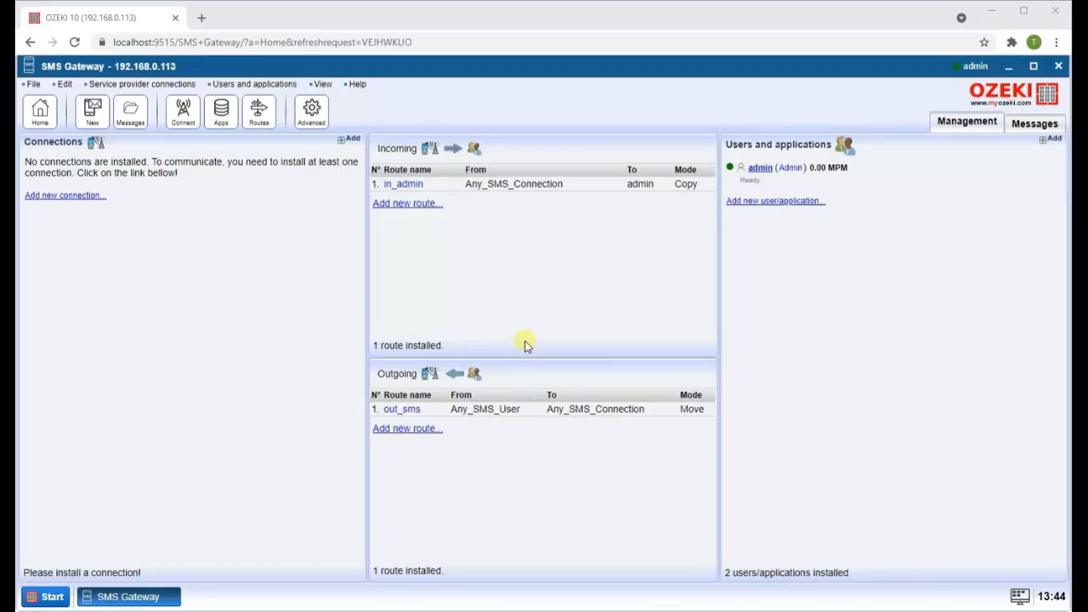
Browse the connection types available to install, down to HTTP REST client.
{"action": "left_click", "coordinate": [64, 195]}
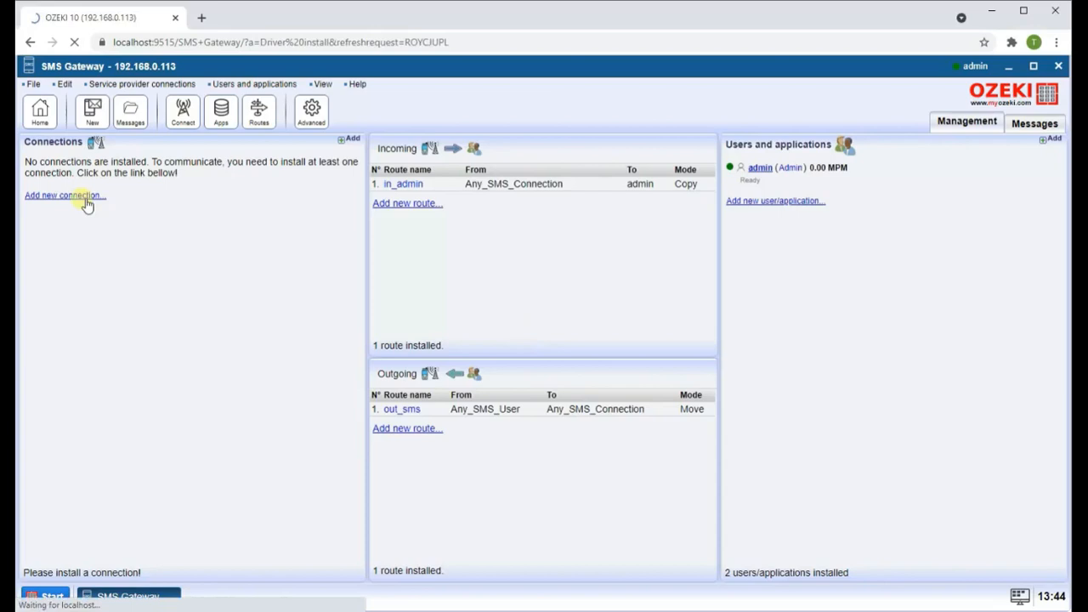
{"action": "left_click", "coordinate": [64, 195]}
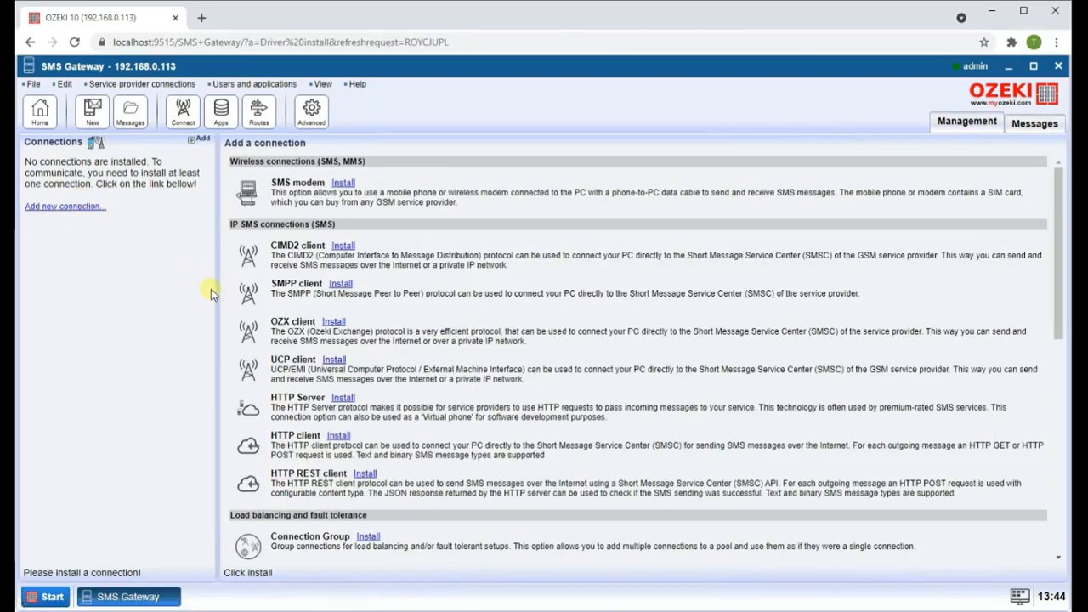
{"action": "scroll", "scroll_direction": "down", "scroll_amount": 3}
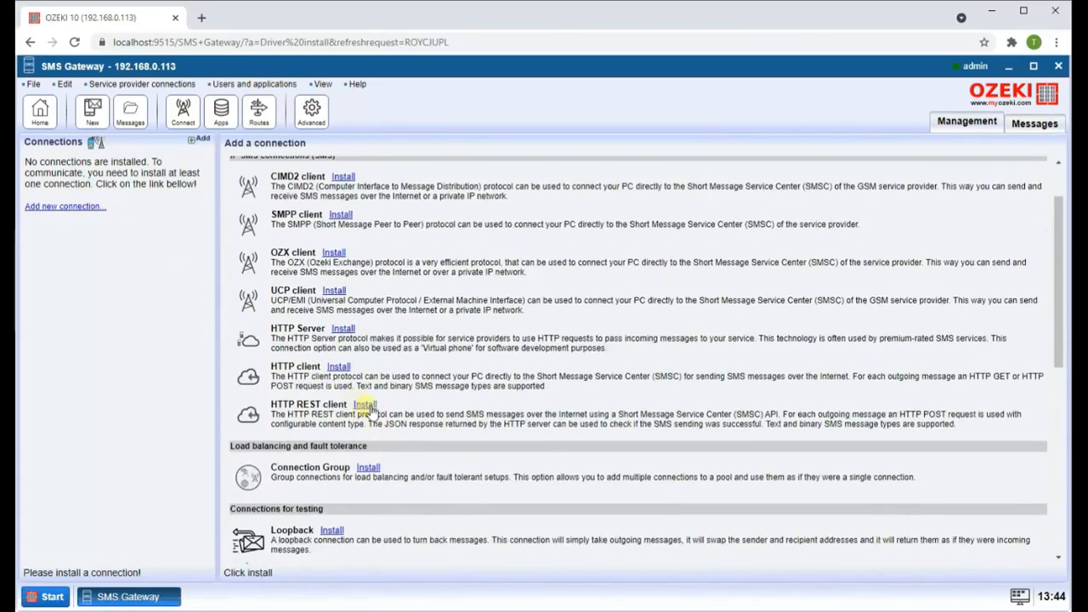
{"action": "left_click", "coordinate": [364, 403]}
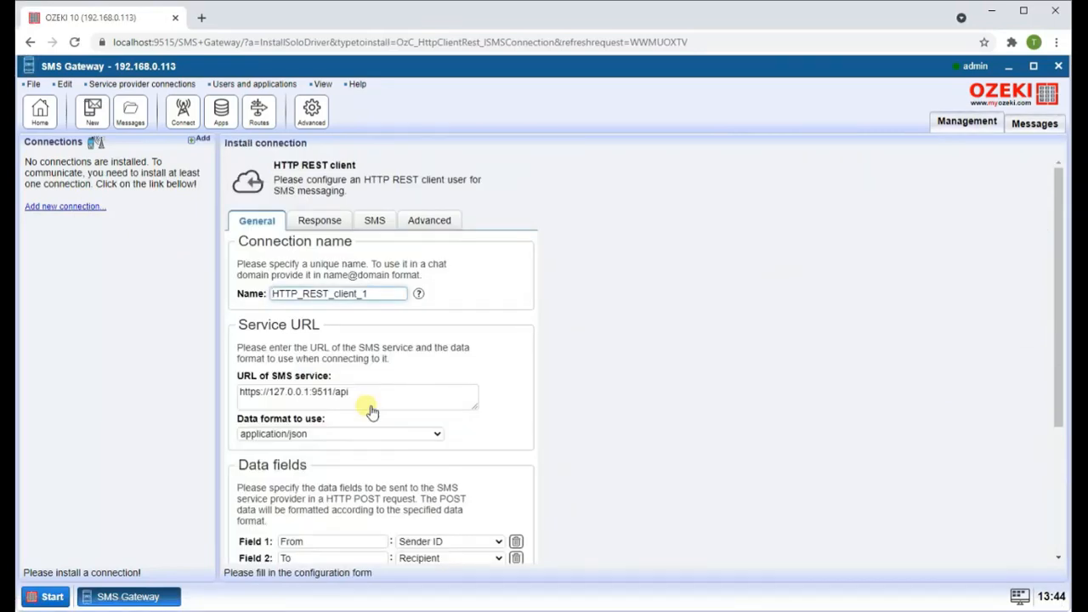
{"action": "scroll", "scroll_direction": "down", "scroll_amount": 3}
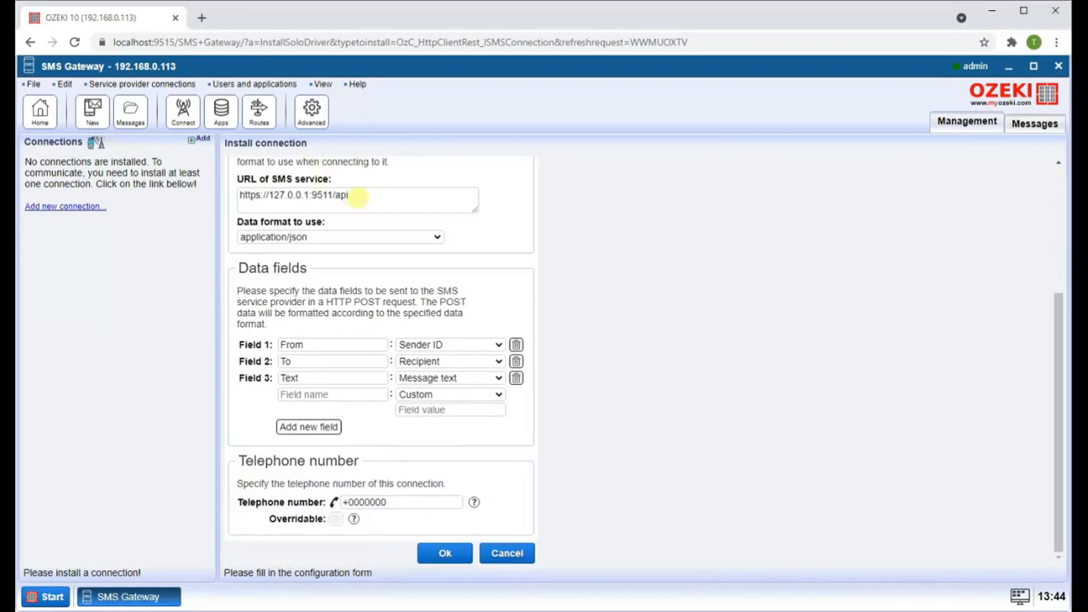
{"action": "type", "text": "https://89rdpr.api.infobip.com/sms/1/text/single"}
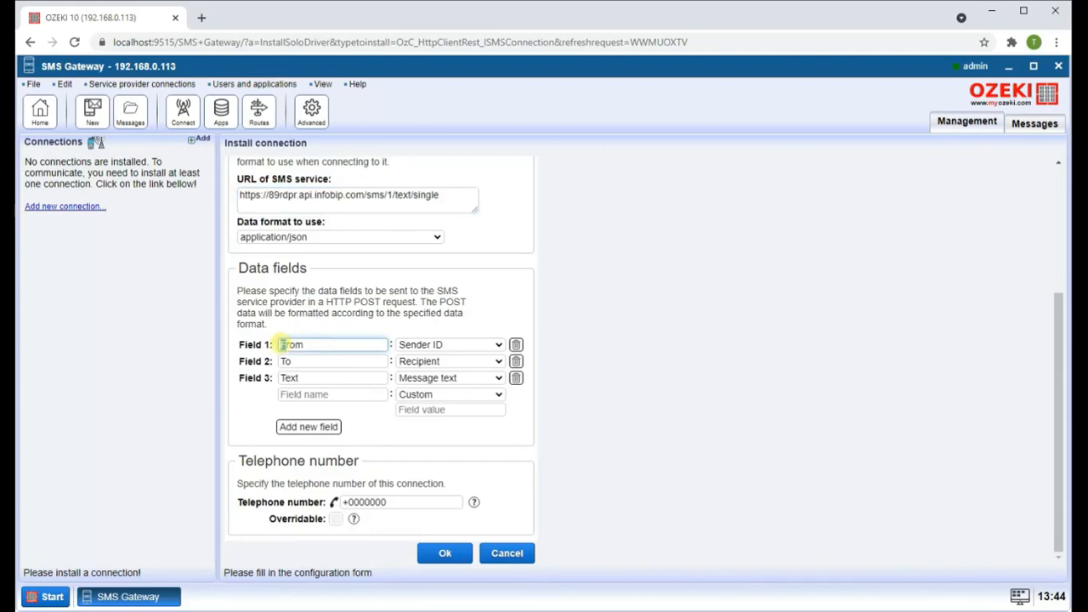
{"action": "left_click", "coordinate": [331, 377]}
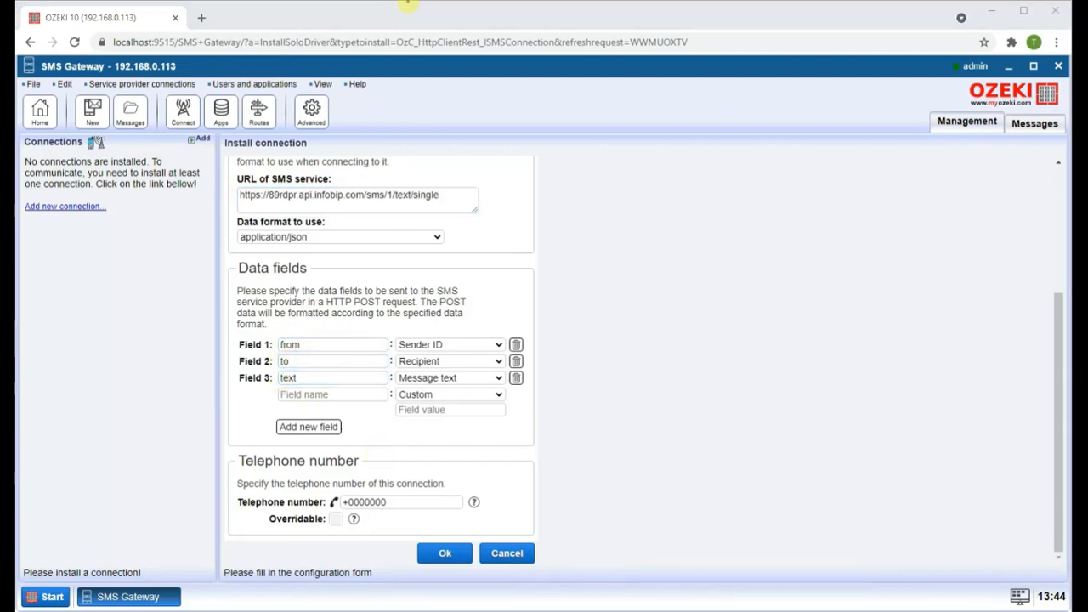
{"action": "left_click", "coordinate": [400, 501]}
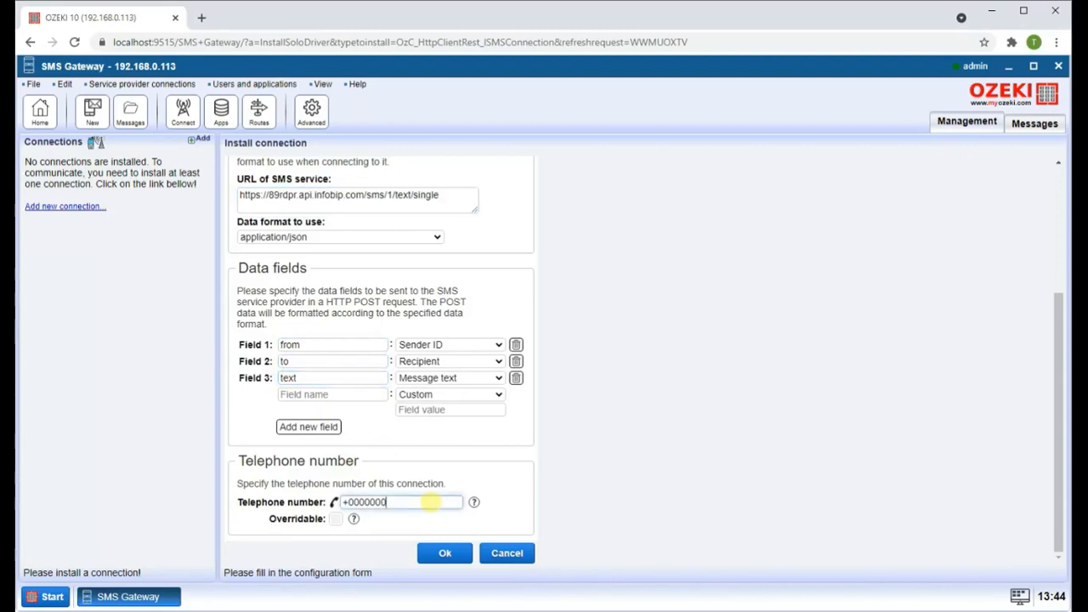
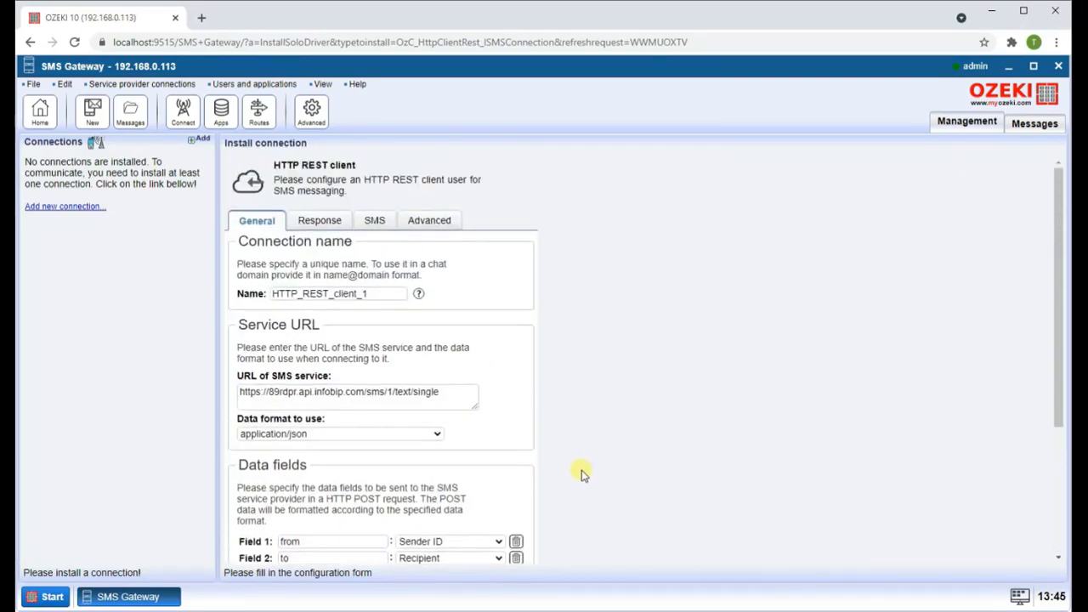
Add an HTTP header named Authorization with an App key value.
{"action": "left_click", "coordinate": [430, 220]}
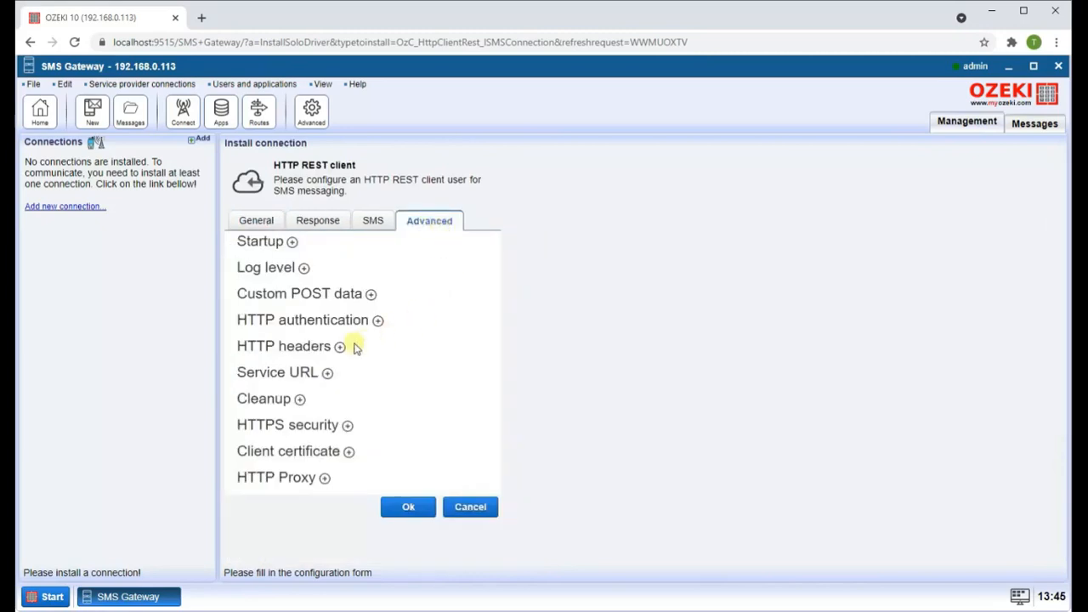
{"action": "left_click", "coordinate": [339, 345]}
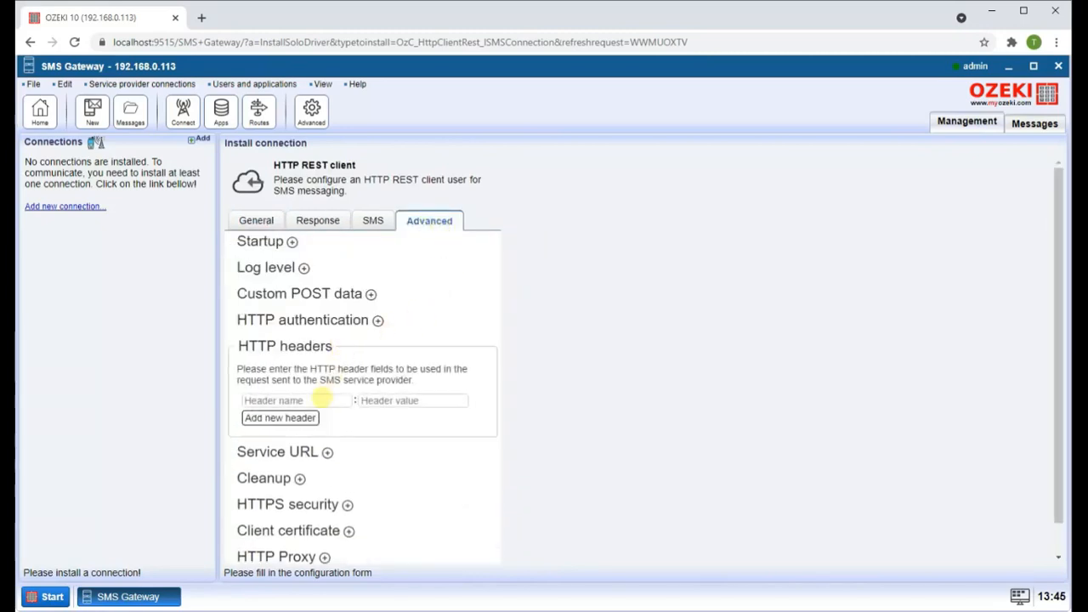
{"action": "left_click", "coordinate": [279, 417]}
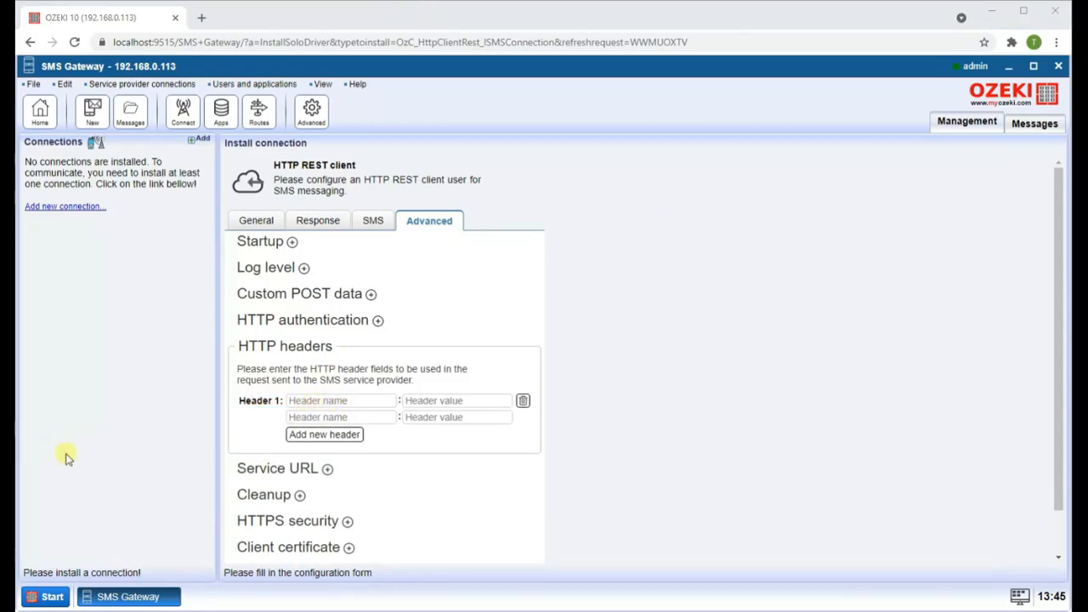
{"action": "left_click", "coordinate": [340, 400]}
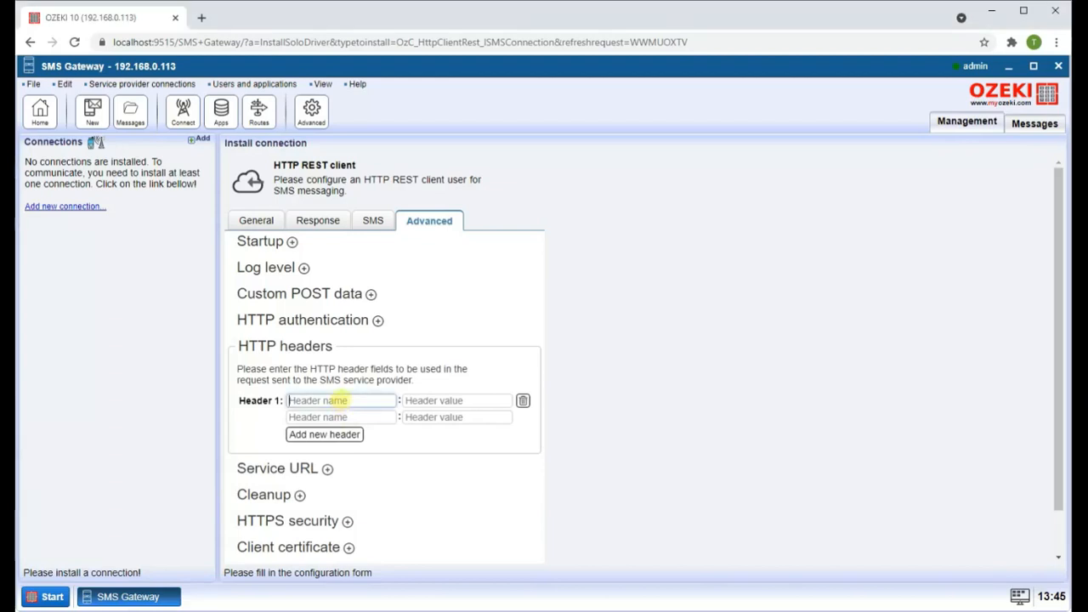
{"action": "type", "text": "Authorization"}
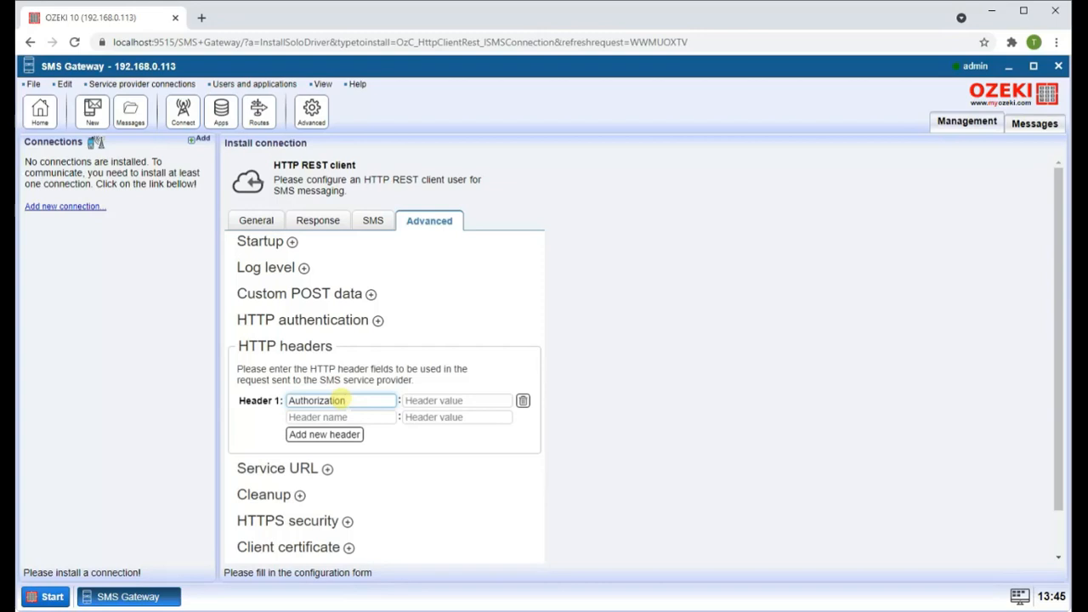
{"action": "left_click", "coordinate": [456, 400]}
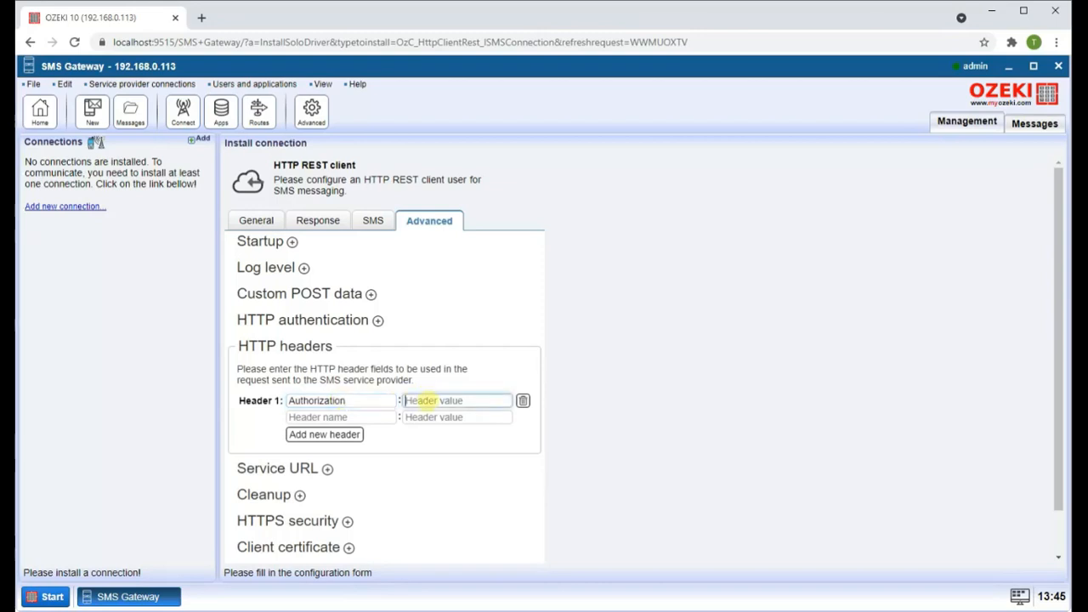
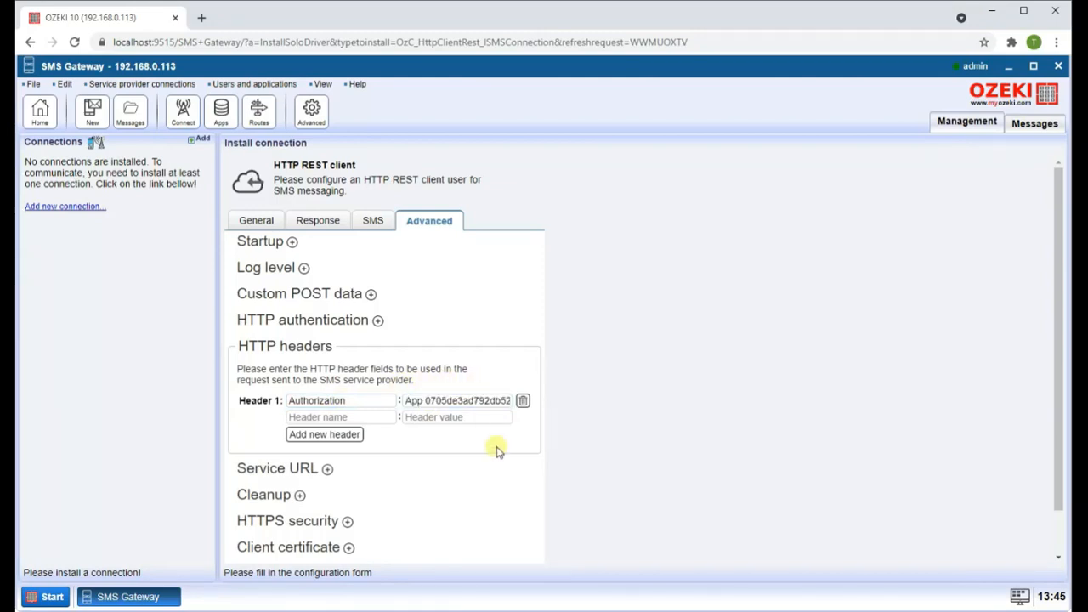
{"action": "scroll", "scroll_direction": "down", "scroll_amount": 3}
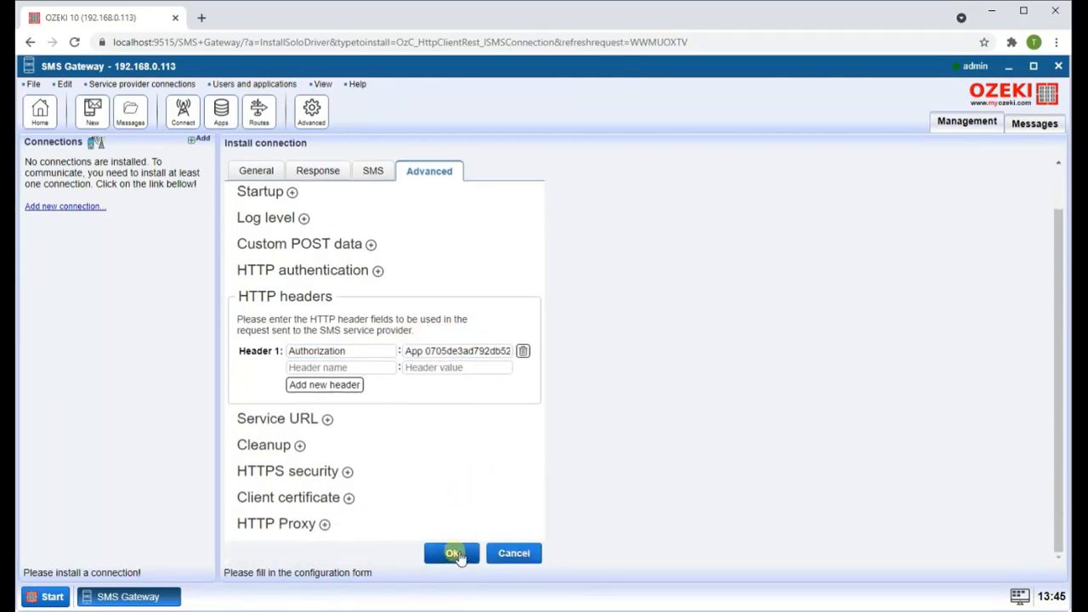
Install the connection, switch it on, and bring up the test message form.
{"action": "left_click", "coordinate": [452, 553]}
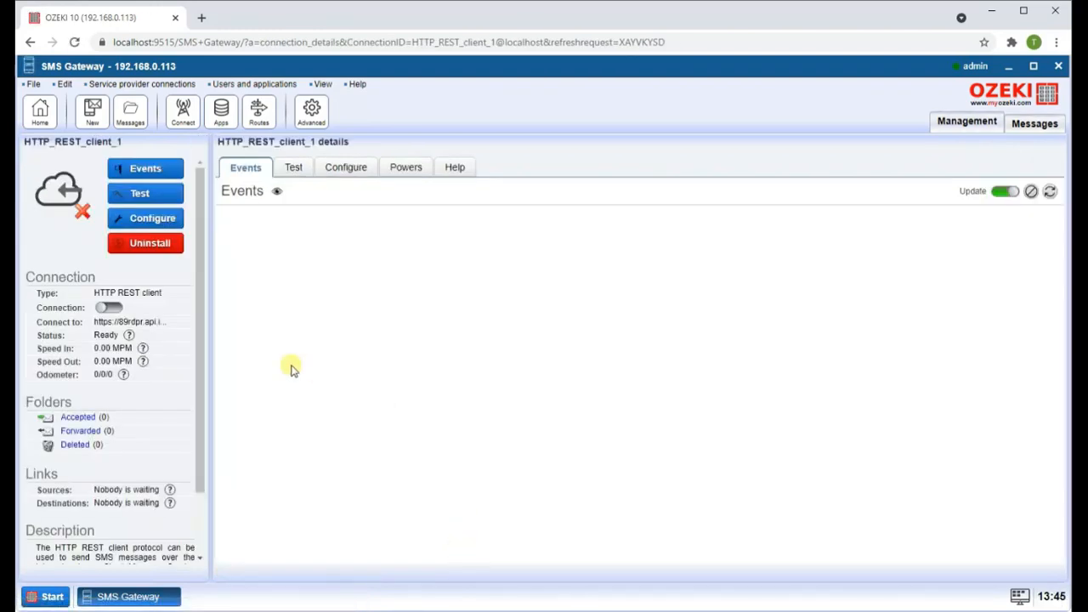
{"action": "left_click", "coordinate": [108, 307]}
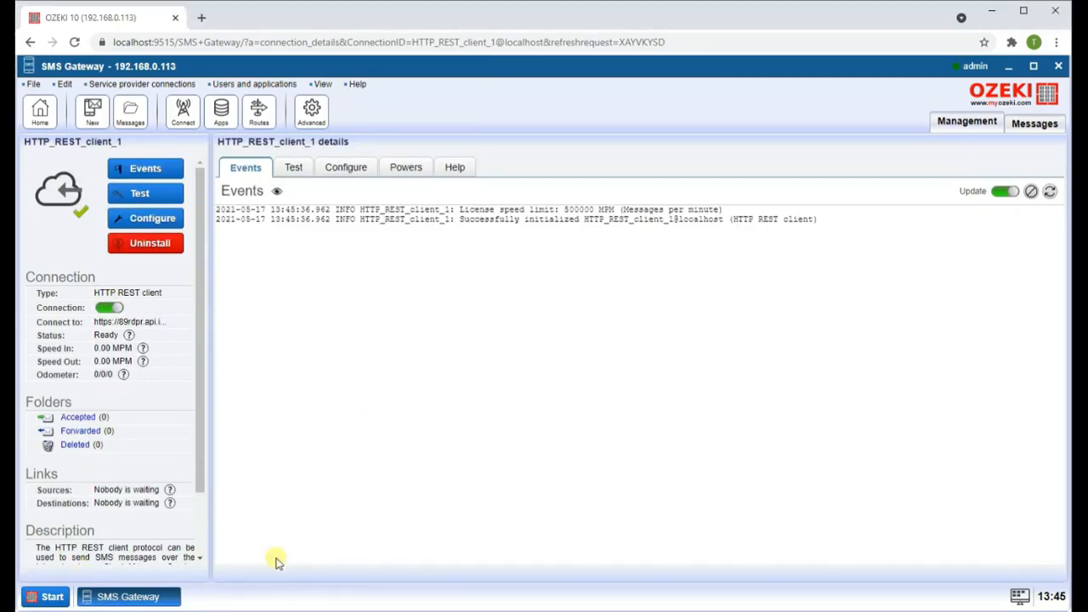
{"action": "mouse_move", "coordinate": [461, 448]}
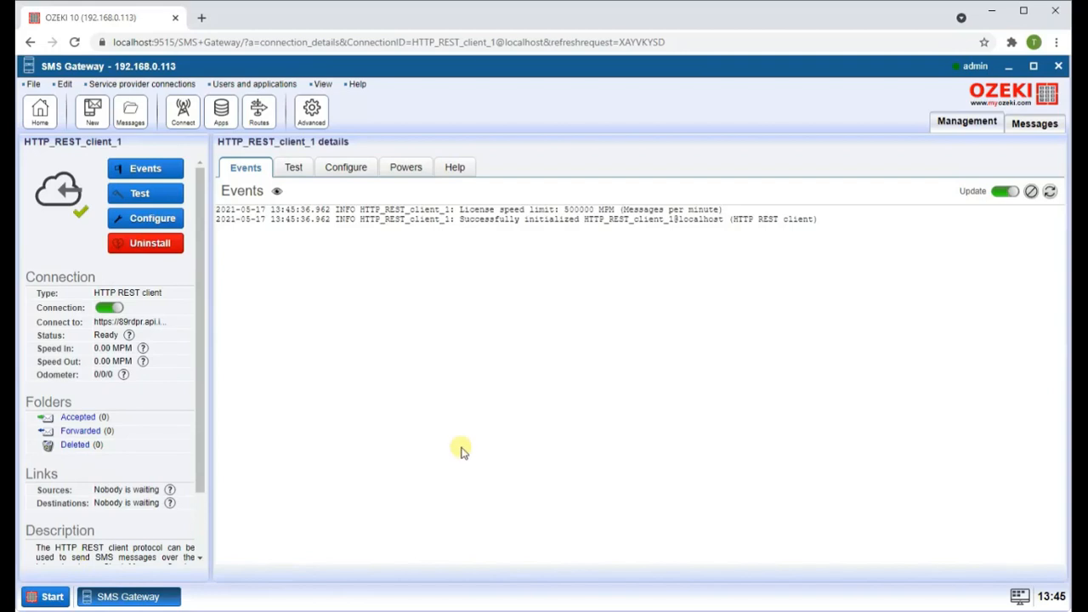
{"action": "left_click", "coordinate": [293, 167]}
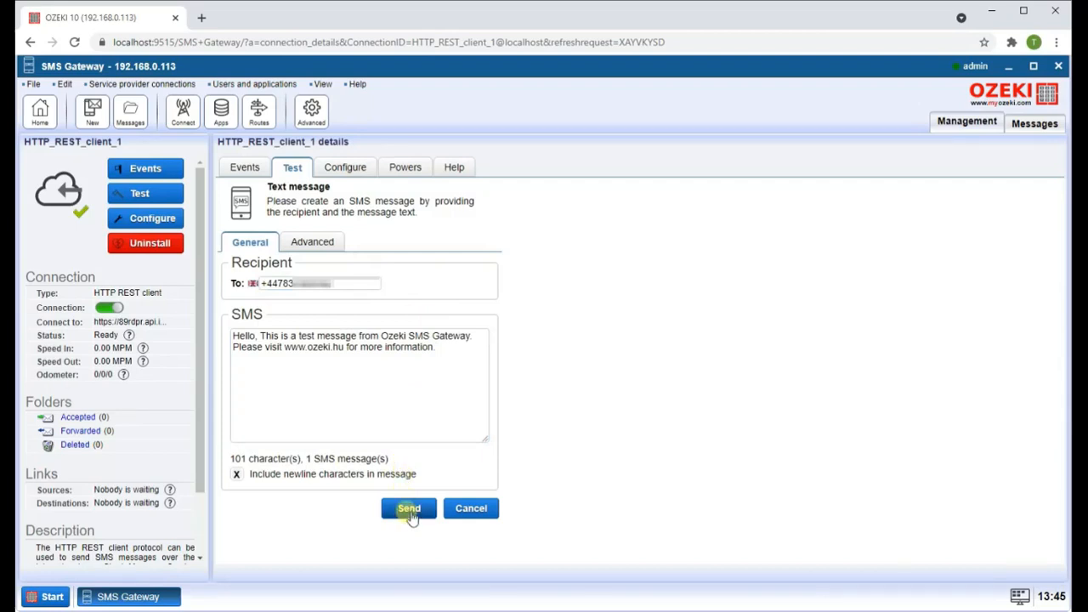
Send the composed test SMS through the HTTP REST client connection.
{"action": "left_click", "coordinate": [408, 509]}
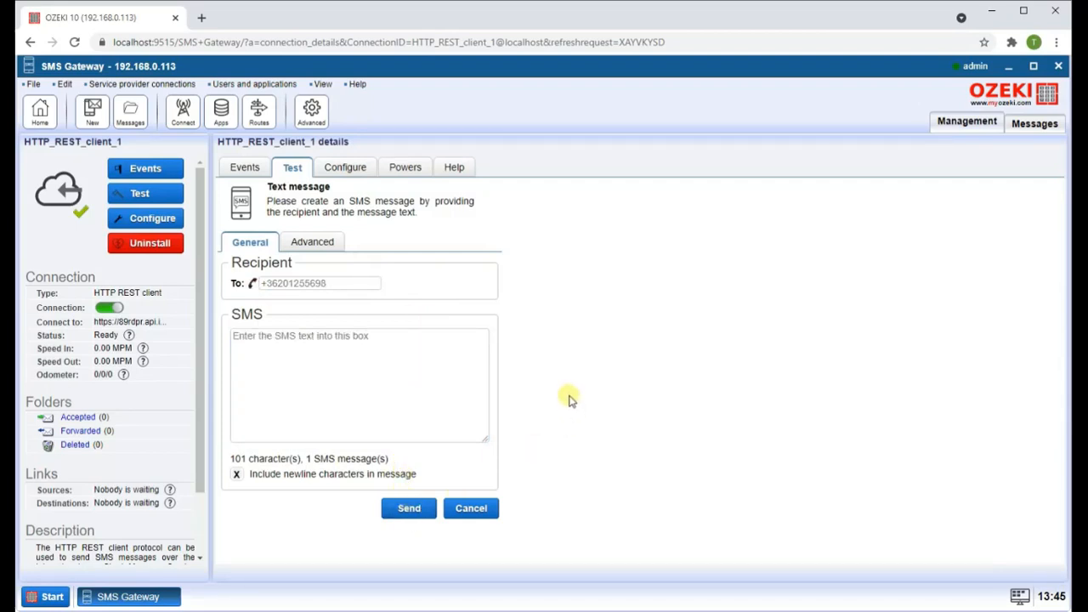
{"action": "left_click", "coordinate": [408, 507]}
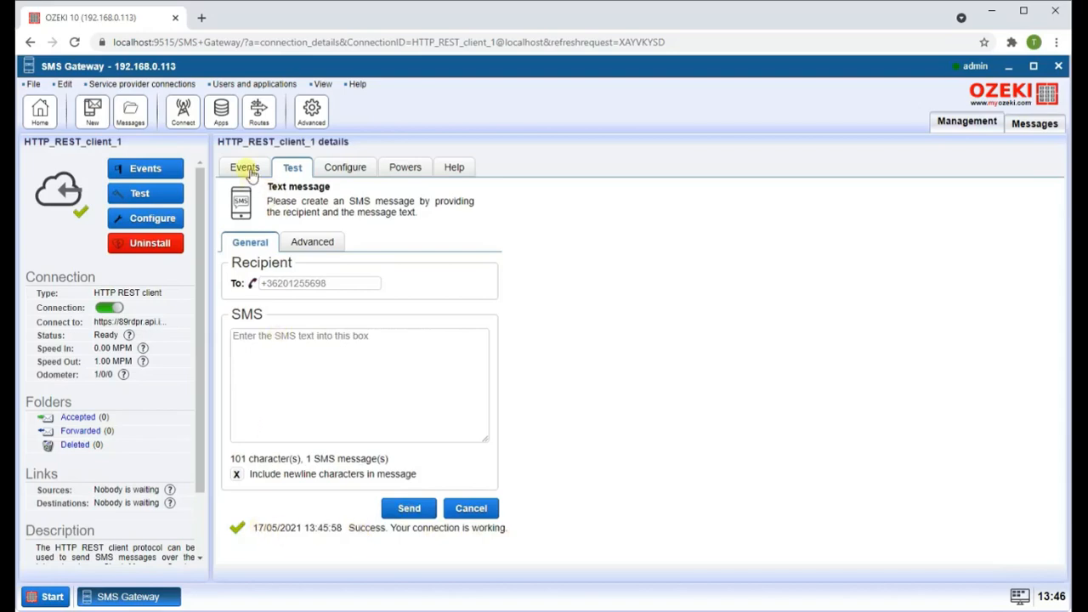
View the events log showing the infobip POST request and 200 response.
{"action": "left_click", "coordinate": [245, 167]}
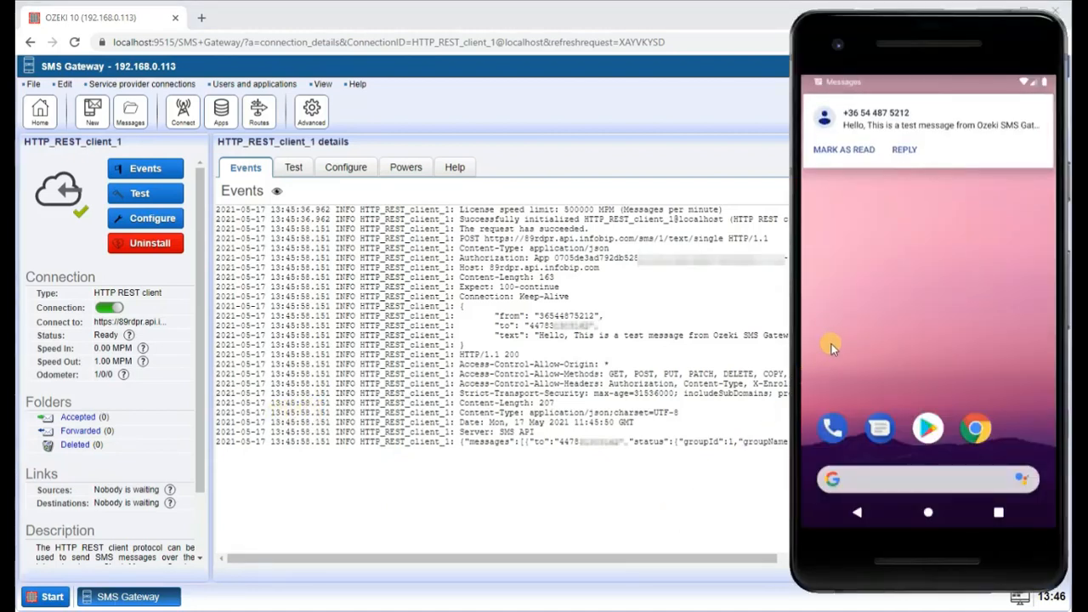
{"action": "mouse_move", "coordinate": [848, 330]}
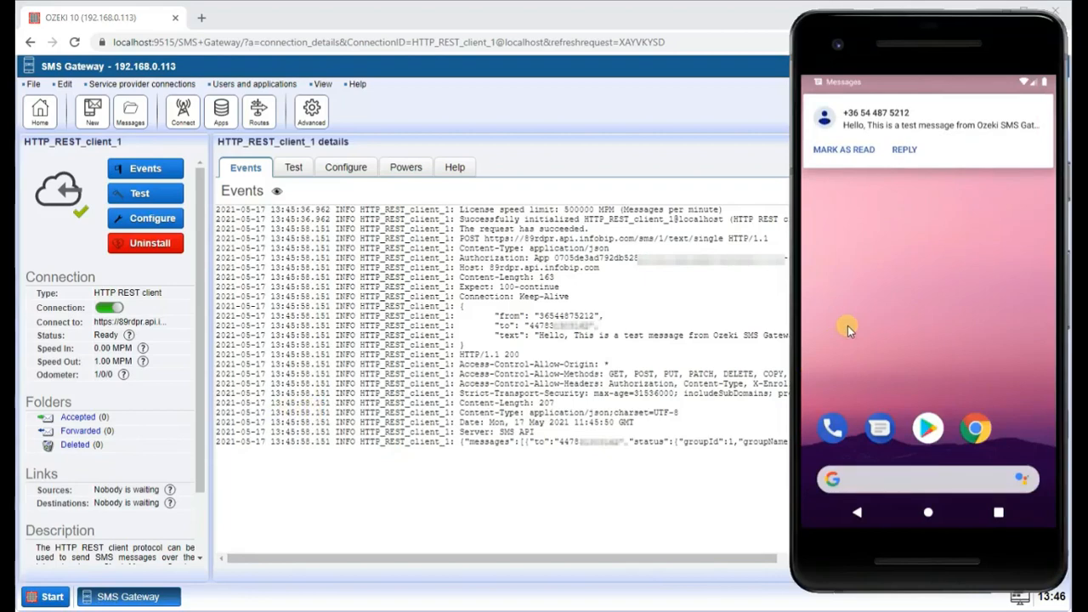